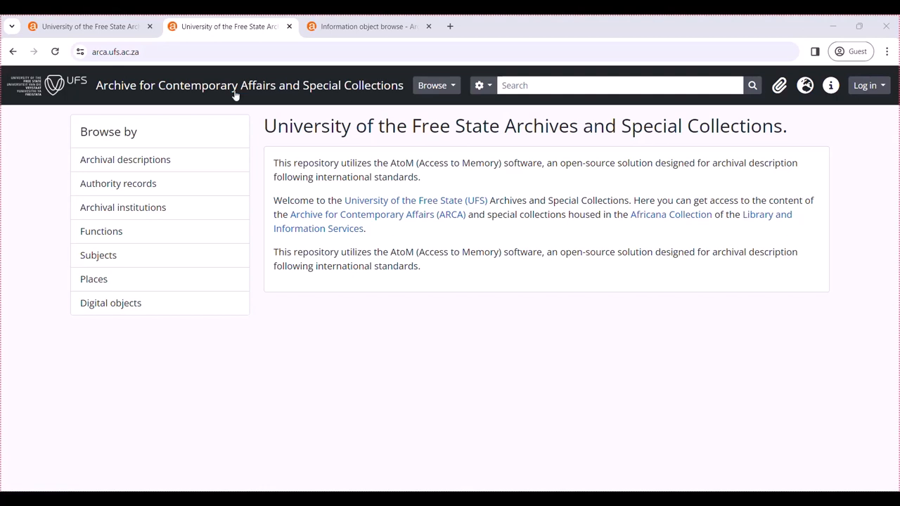
{"action": "mouse_move", "coordinate": [377, 214]}
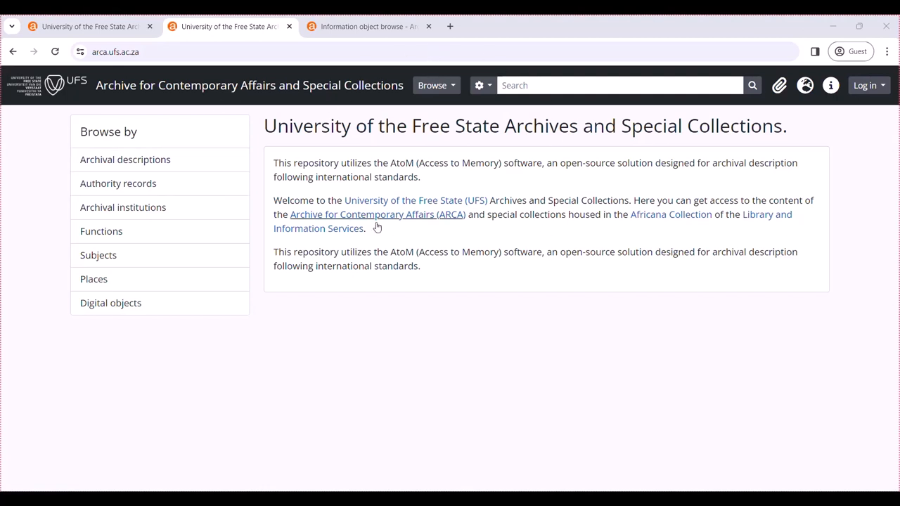
{"action": "mouse_move", "coordinate": [528, 152]}
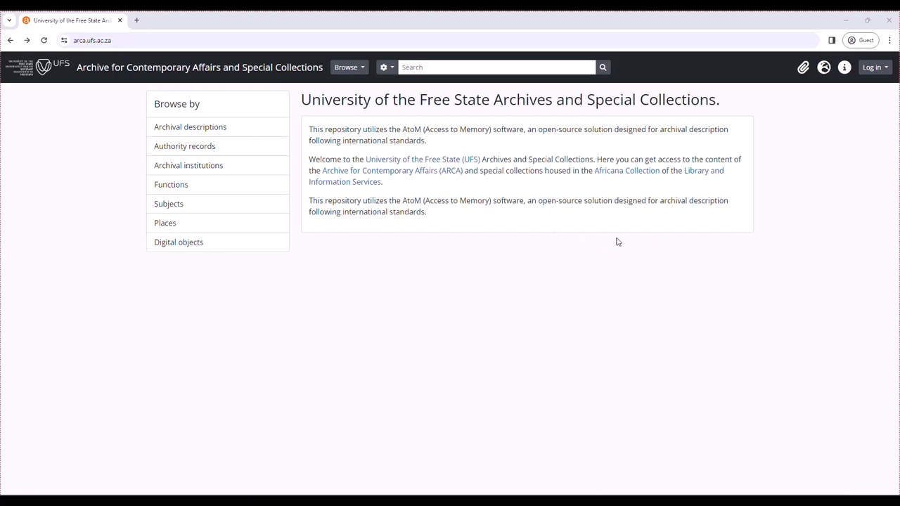
{"action": "mouse_move", "coordinate": [506, 234]}
{"action": "type", "text": "a"}
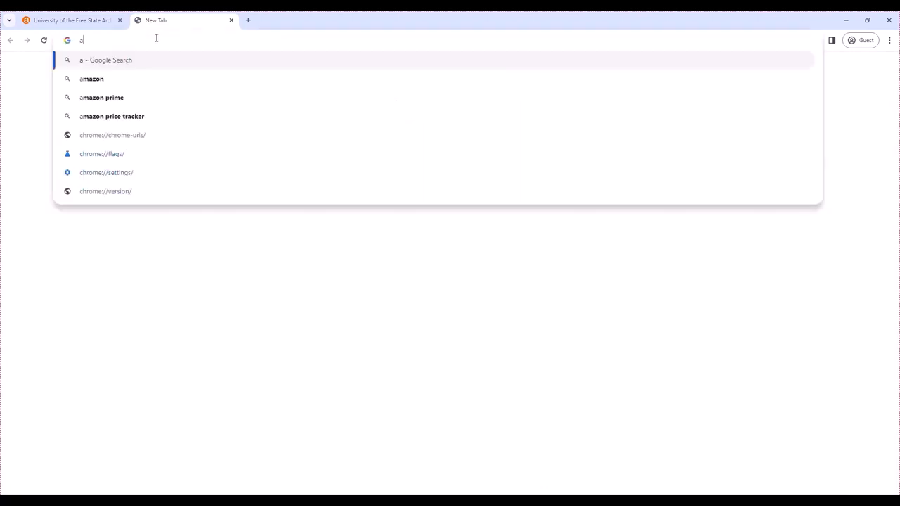
Step: Load arca.ufs.ac.za in a second tab to show the archive home page
{"action": "type", "text": "rca."}
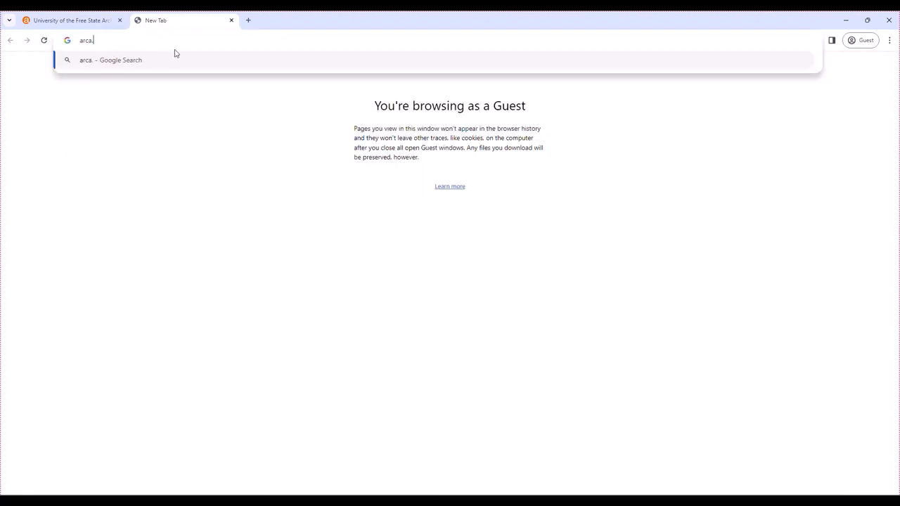
{"action": "type", "text": "ufs.ac.za"}
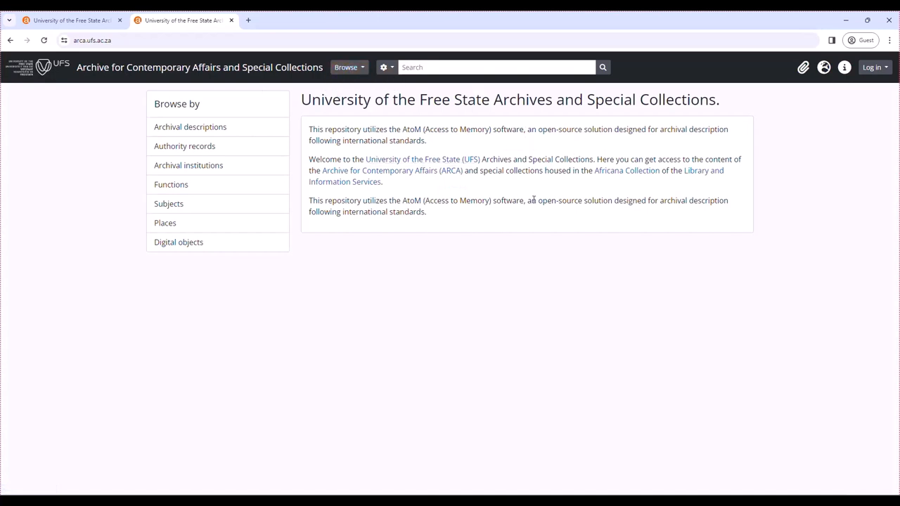
{"action": "mouse_move", "coordinate": [189, 166]}
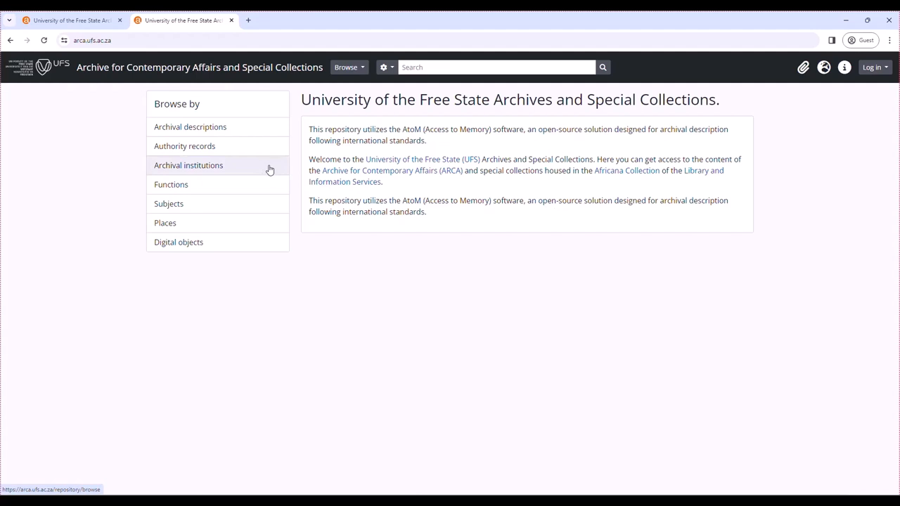
{"action": "mouse_move", "coordinate": [190, 127]}
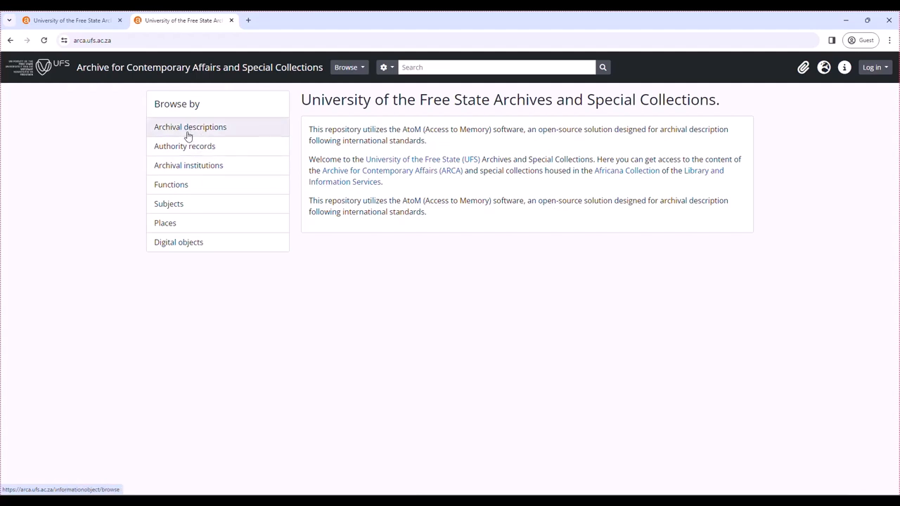
{"action": "mouse_move", "coordinate": [196, 134]}
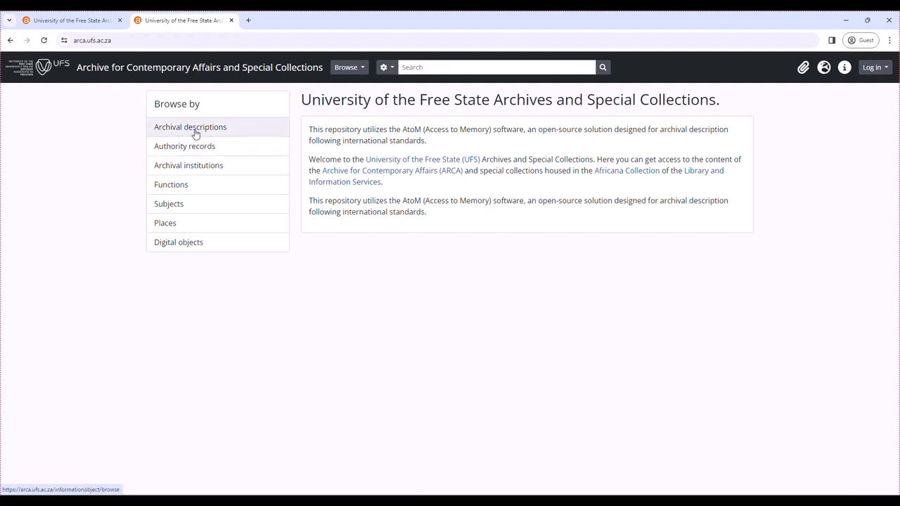
Step: Browse the archival descriptions, listing the 7 top-level results
{"action": "left_click", "coordinate": [190, 126]}
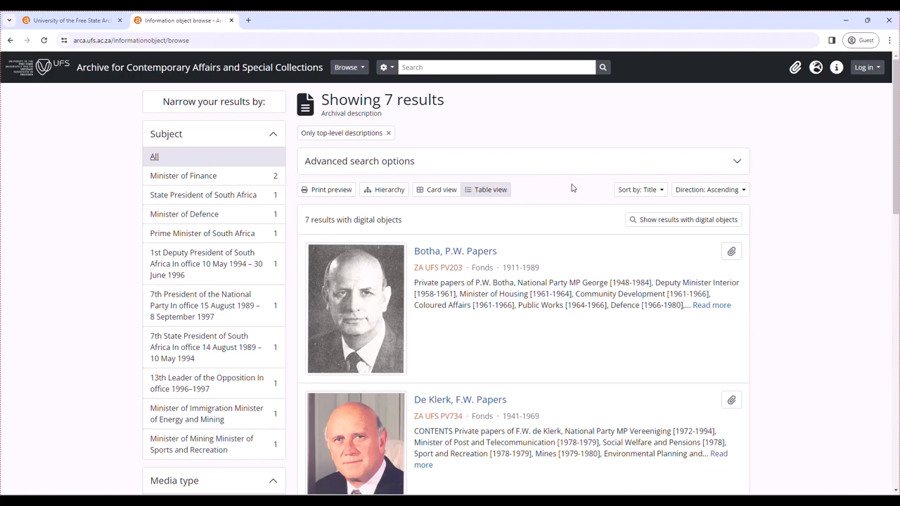
Step: Go to the Botha, P.W. Papers fonds (PV203) description from the results
{"action": "scroll", "scroll_direction": "down", "scroll_amount": 3}
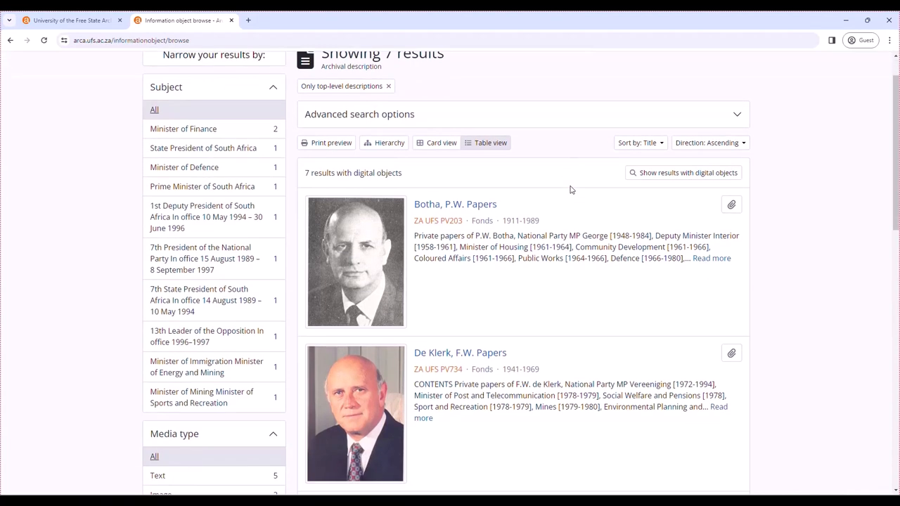
{"action": "scroll", "scroll_direction": "down", "scroll_amount": 3}
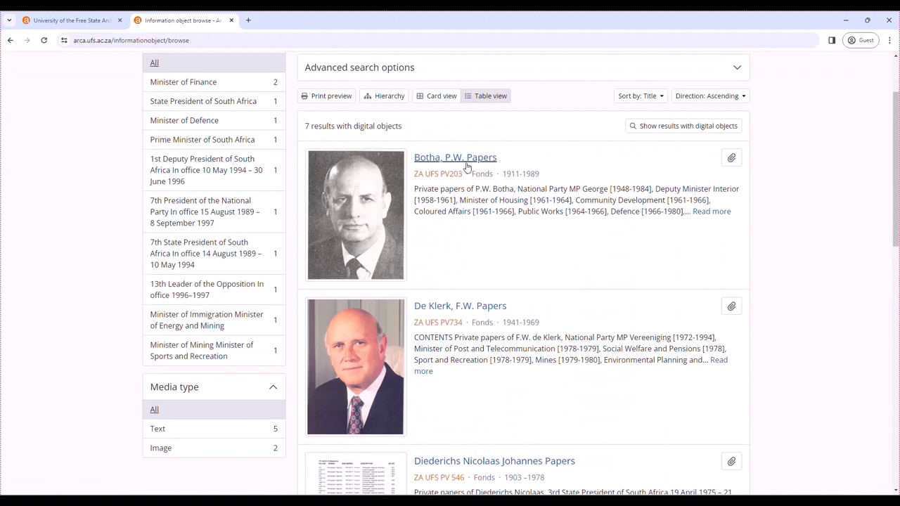
{"action": "mouse_move", "coordinate": [455, 158]}
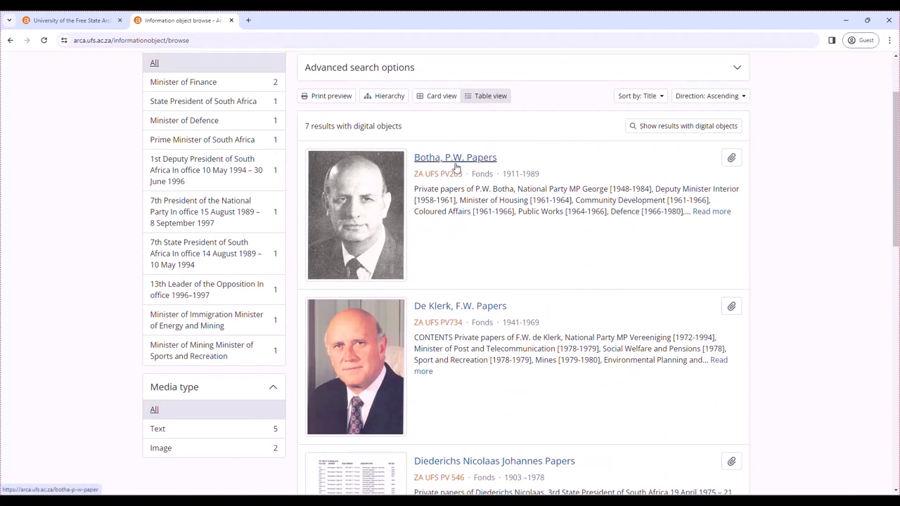
{"action": "mouse_move", "coordinate": [455, 157]}
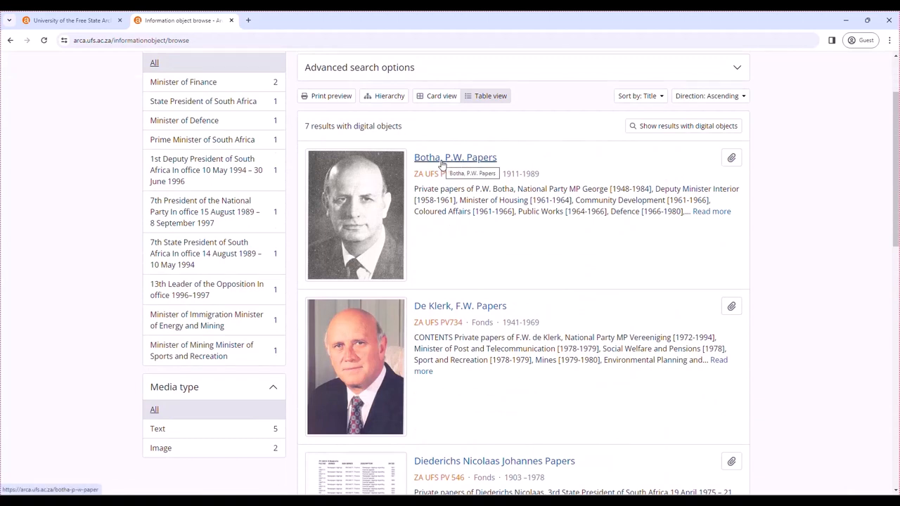
{"action": "left_click", "coordinate": [456, 158]}
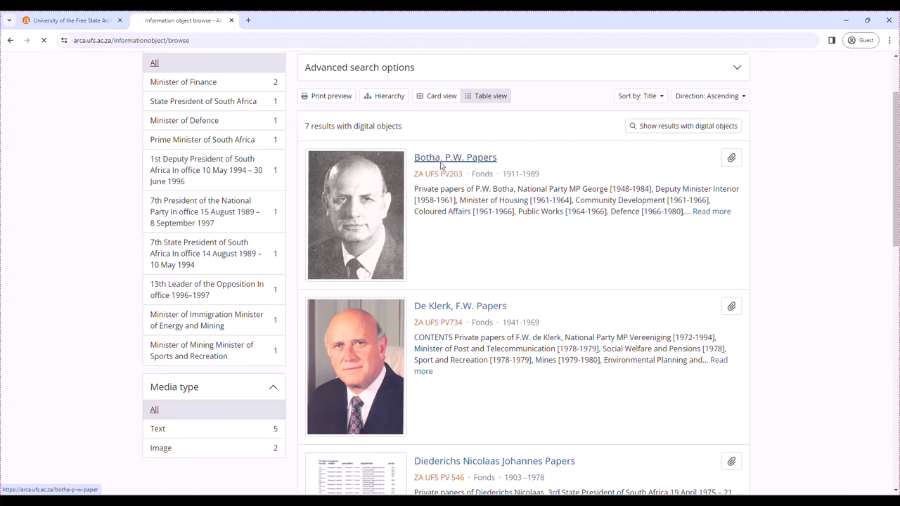
{"action": "left_click", "coordinate": [456, 157]}
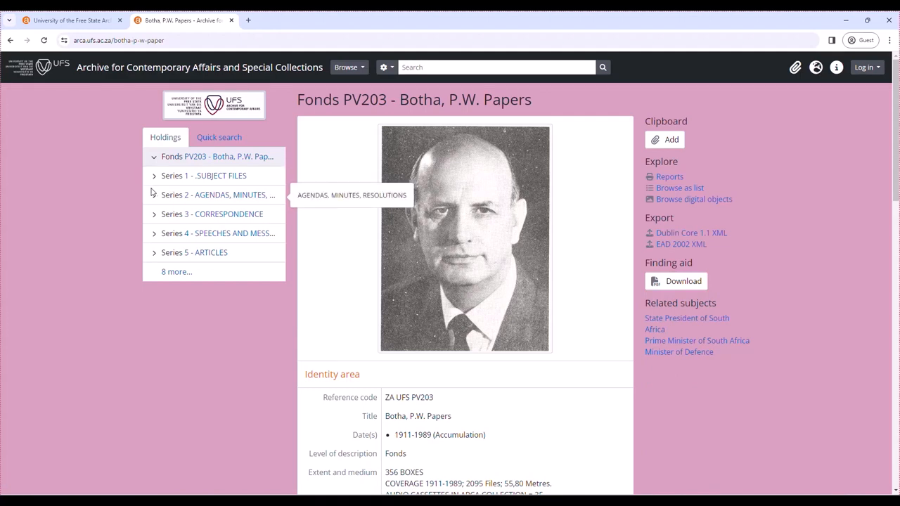
{"action": "mouse_move", "coordinate": [153, 290]}
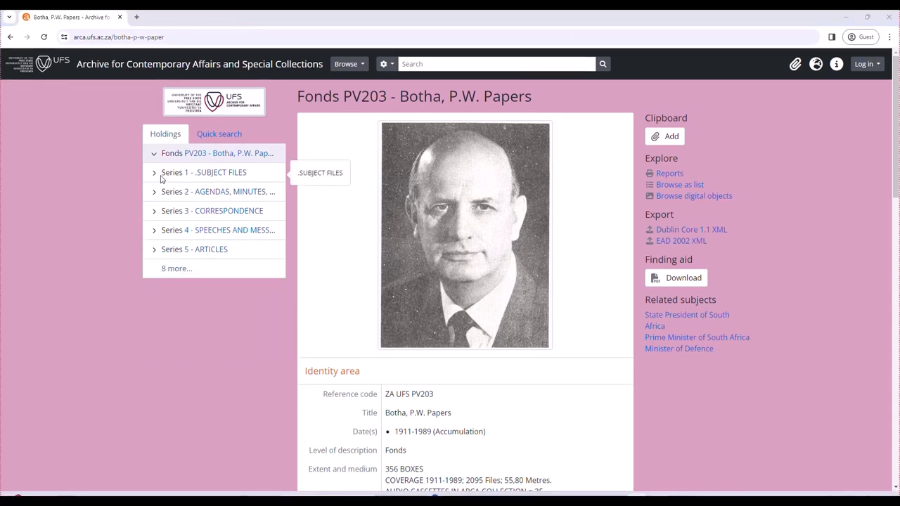
Step: Drill through Series 1 Subject Files and Subseries 1/A1 Africa to File 1/A1/1 on RSA–Africa relations
{"action": "left_click", "coordinate": [155, 171]}
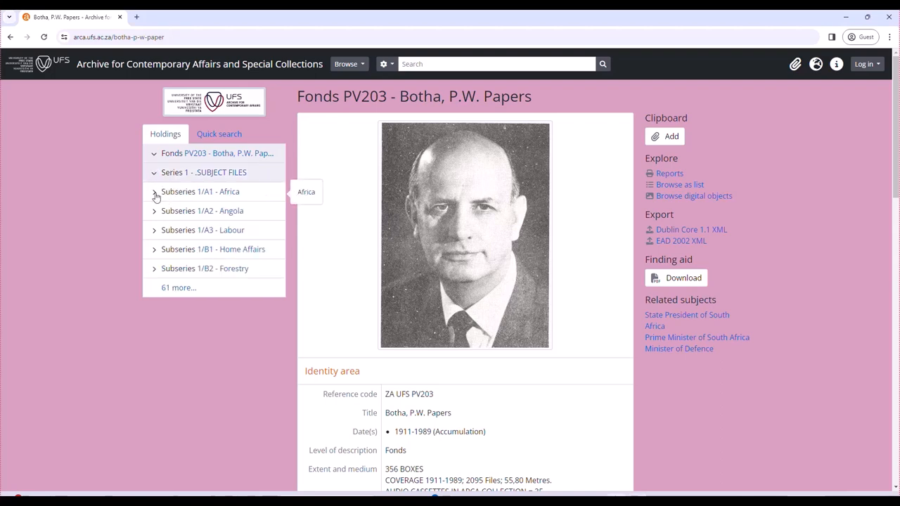
{"action": "left_click", "coordinate": [154, 191]}
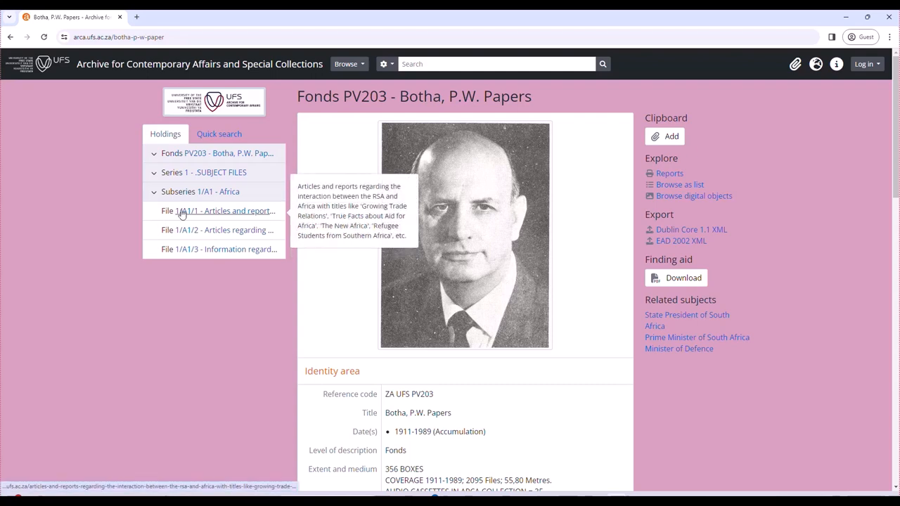
{"action": "mouse_move", "coordinate": [183, 211]}
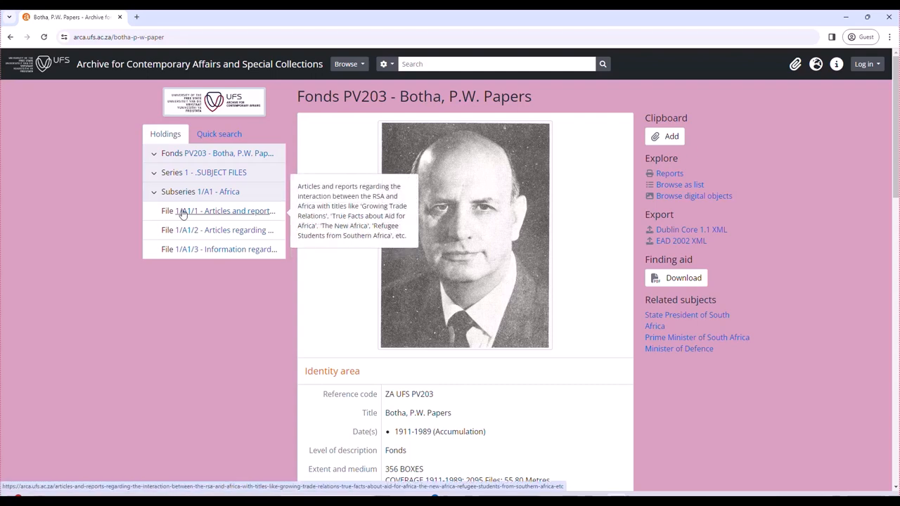
{"action": "left_click", "coordinate": [219, 211]}
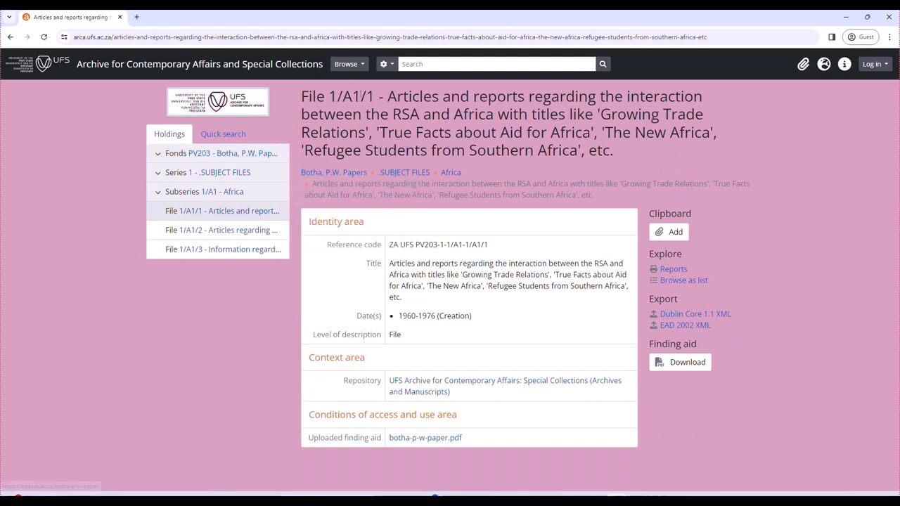
{"action": "mouse_move", "coordinate": [404, 171]}
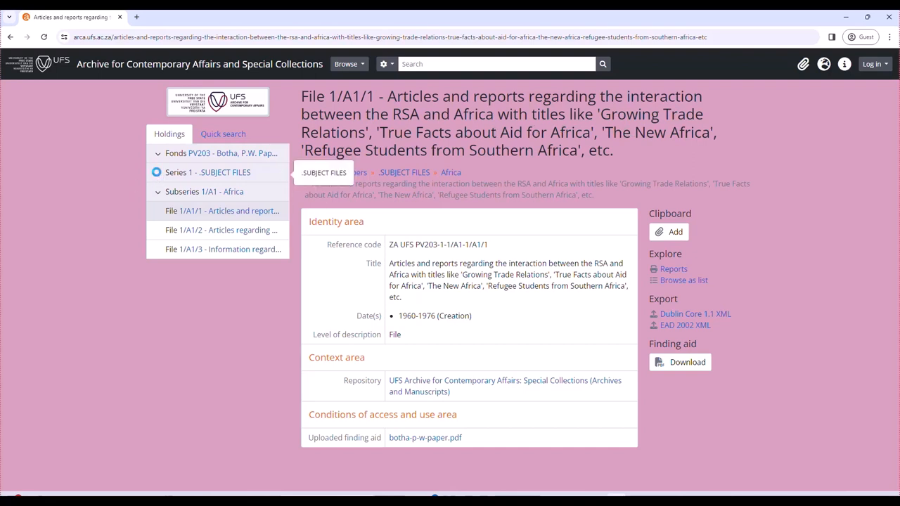
Step: Return to the top-level archival descriptions list and look through its 7 results
{"action": "left_click", "coordinate": [179, 152]}
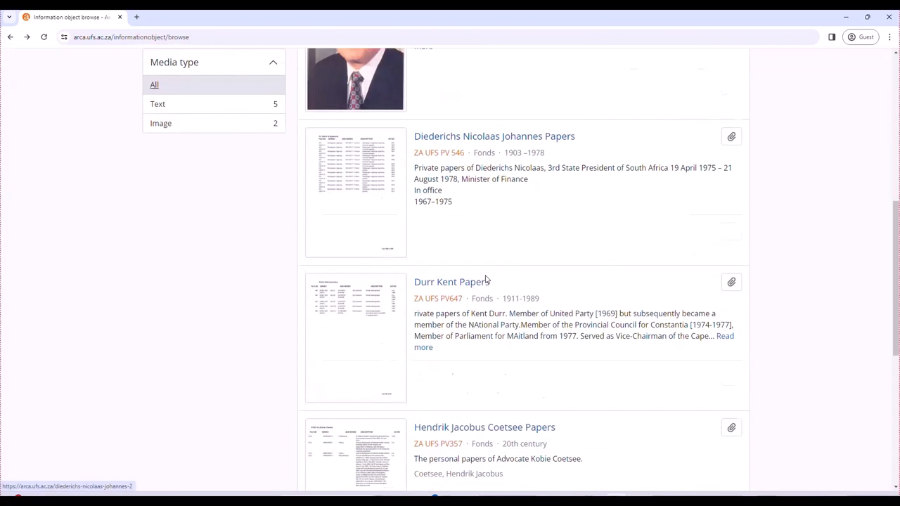
{"action": "scroll", "scroll_direction": "down", "scroll_amount": 3}
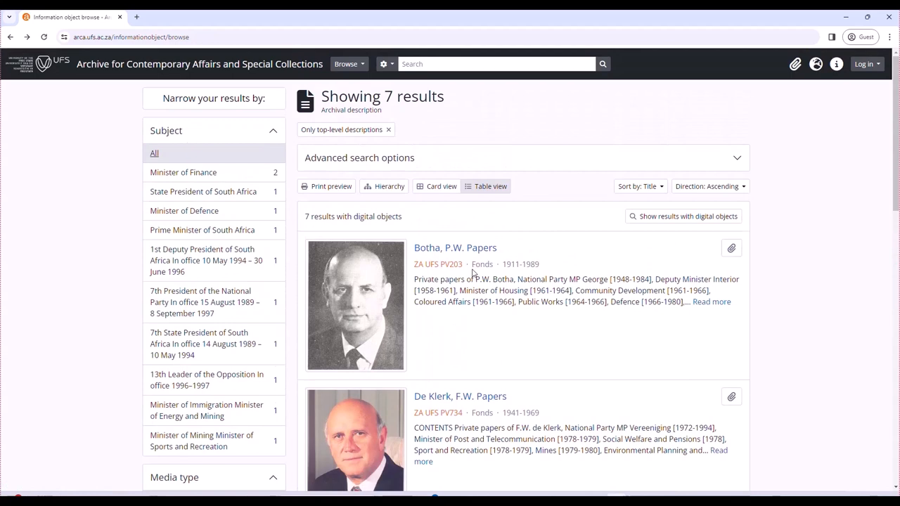
Step: Search the archive for 'koornhof', returning 127 archival descriptions
{"action": "left_click", "coordinate": [492, 64]}
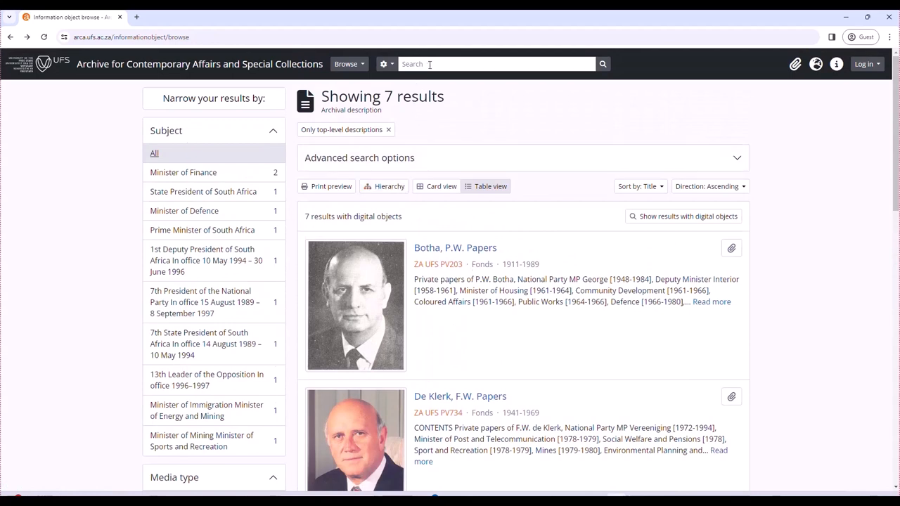
{"action": "left_click", "coordinate": [495, 65]}
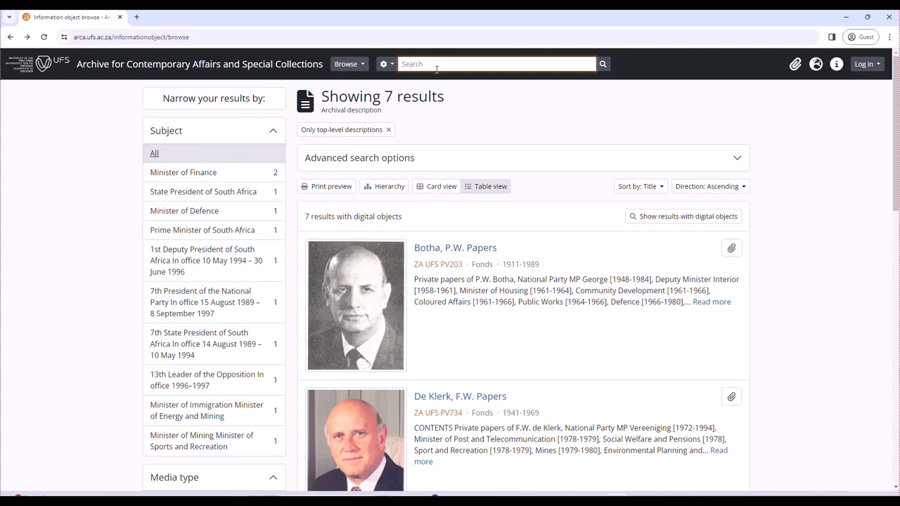
{"action": "type", "text": "koornhof"}
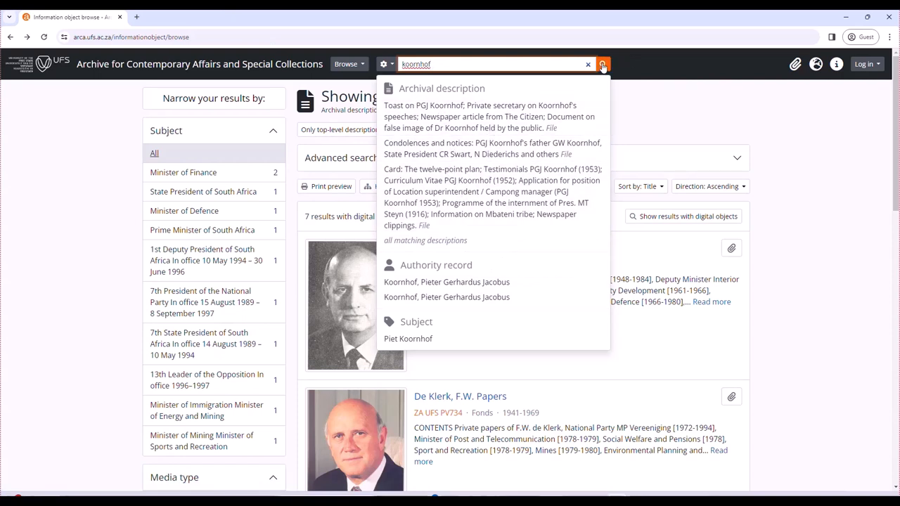
{"action": "left_click", "coordinate": [601, 64]}
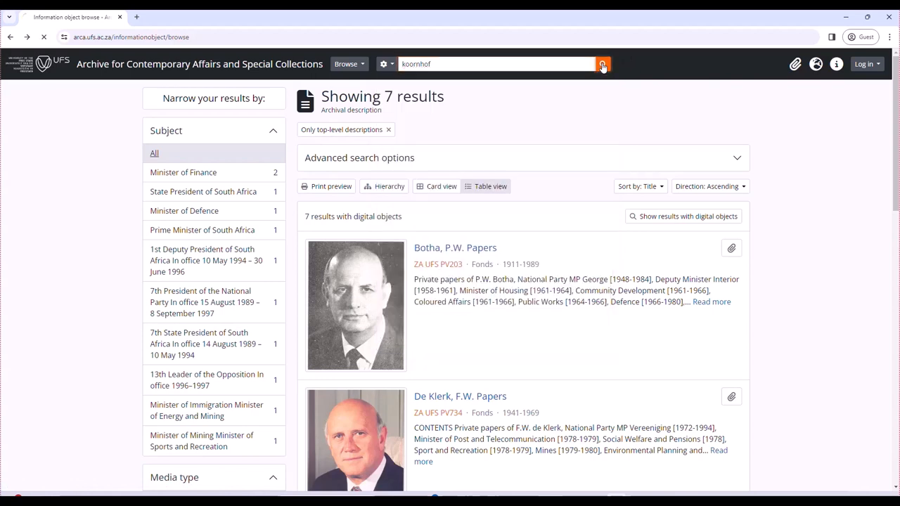
{"action": "left_click", "coordinate": [601, 65]}
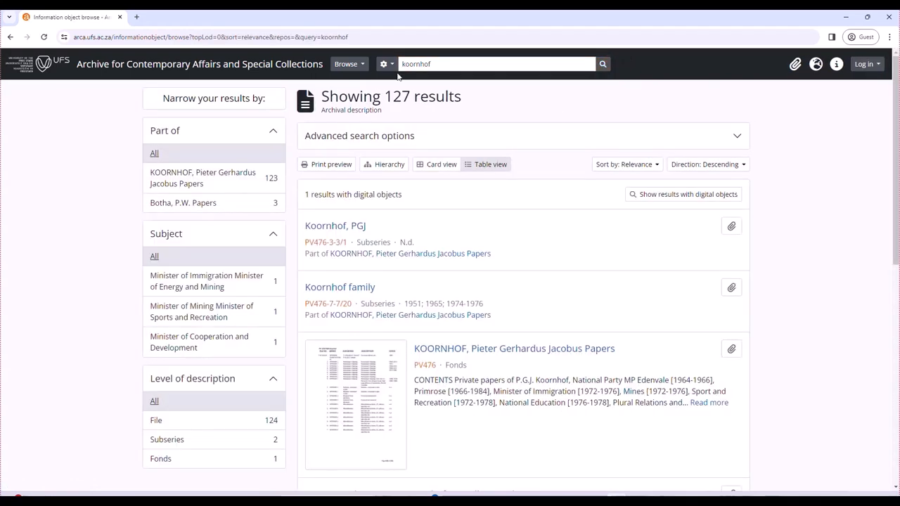
{"action": "mouse_move", "coordinate": [374, 218]}
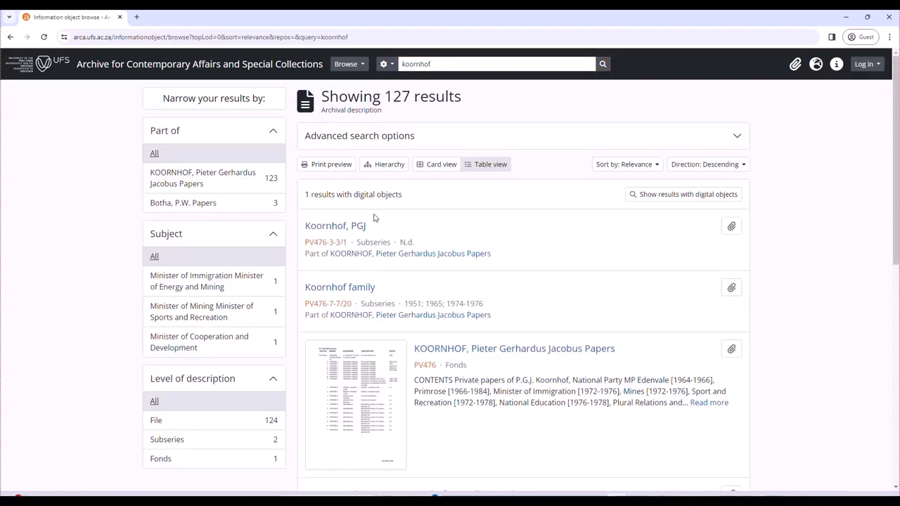
{"action": "scroll", "scroll_direction": "down", "scroll_amount": 3}
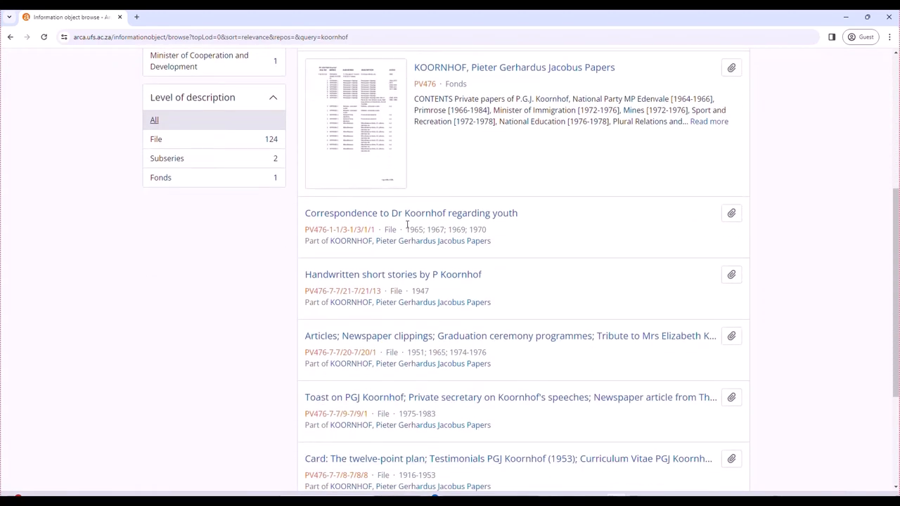
{"action": "scroll", "scroll_direction": "down", "scroll_amount": 3}
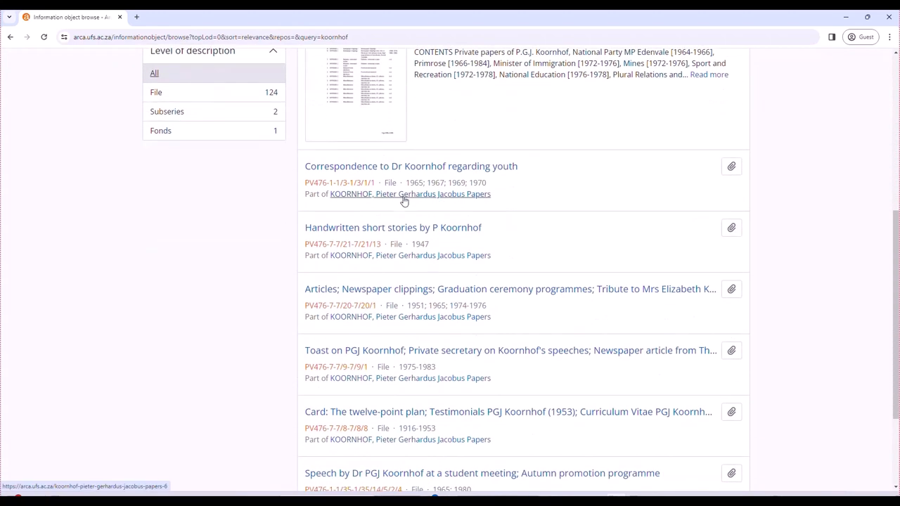
{"action": "scroll", "scroll_direction": "down", "scroll_amount": 3}
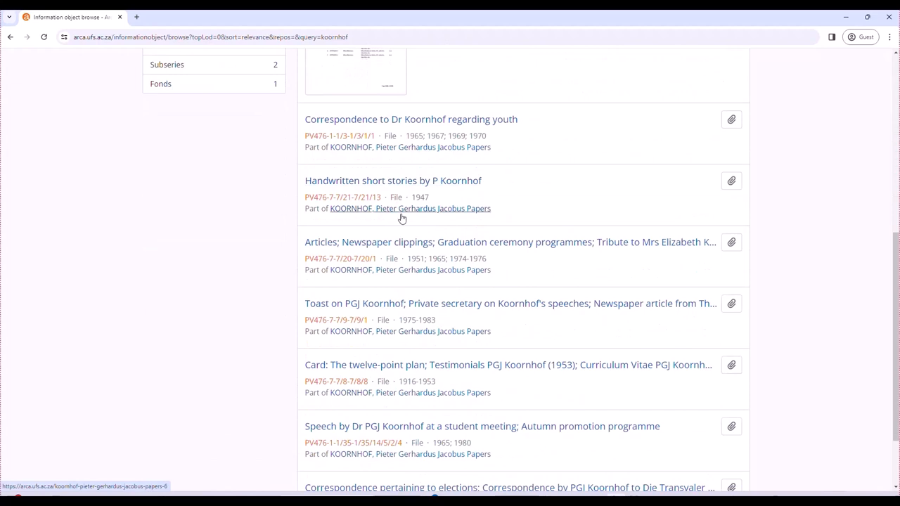
{"action": "scroll", "scroll_direction": "down", "scroll_amount": 3}
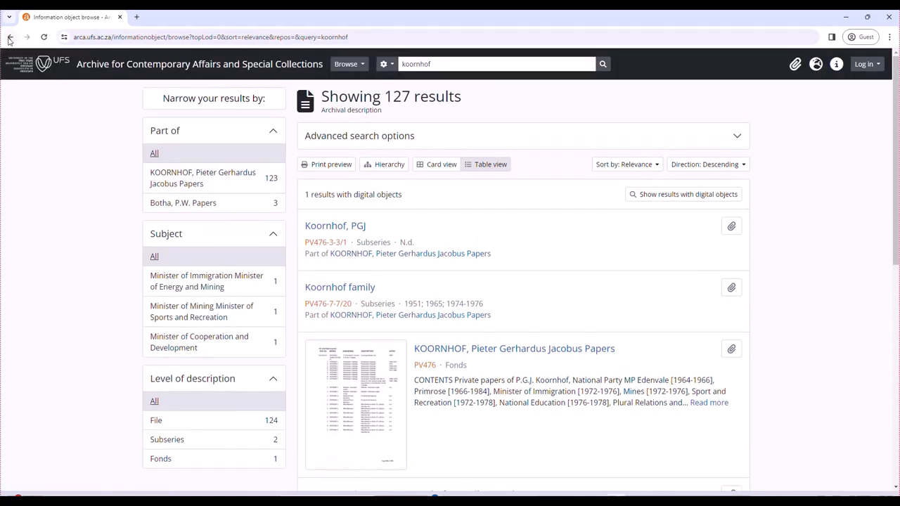
Step: Go back to the 7-result top-level browse list, clearing the search
{"action": "left_click", "coordinate": [10, 37]}
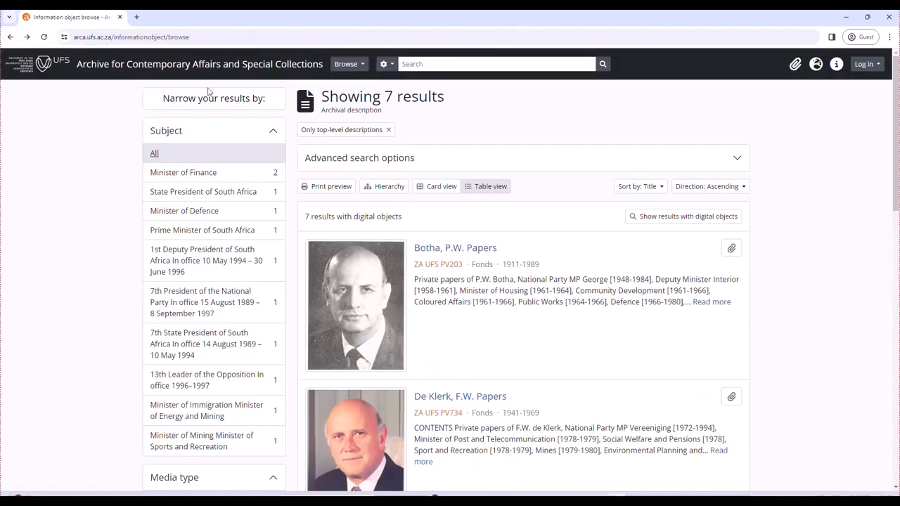
{"action": "mouse_move", "coordinate": [633, 258]}
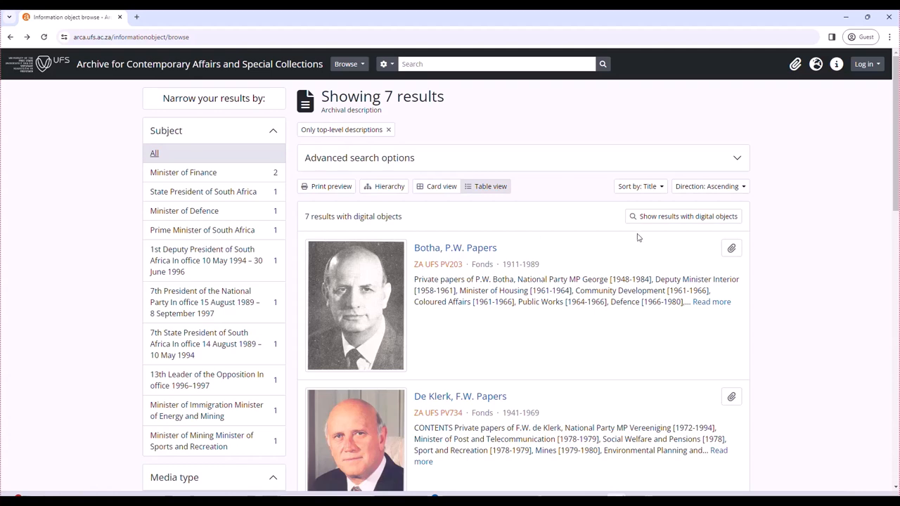
{"action": "mouse_move", "coordinate": [654, 140]}
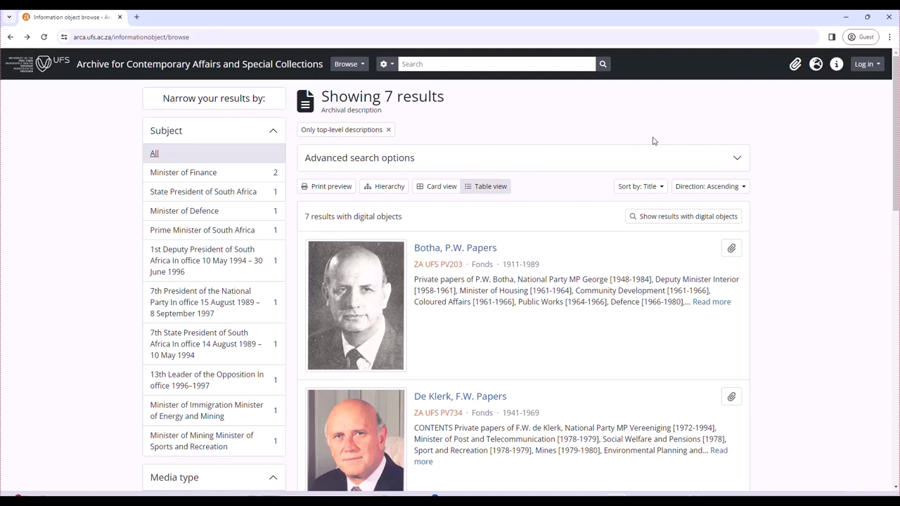